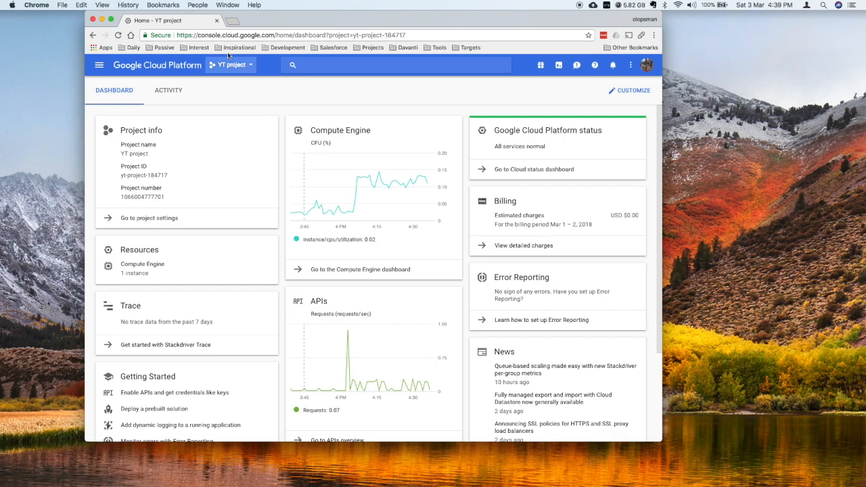
pyautogui.moveTo(217, 100)
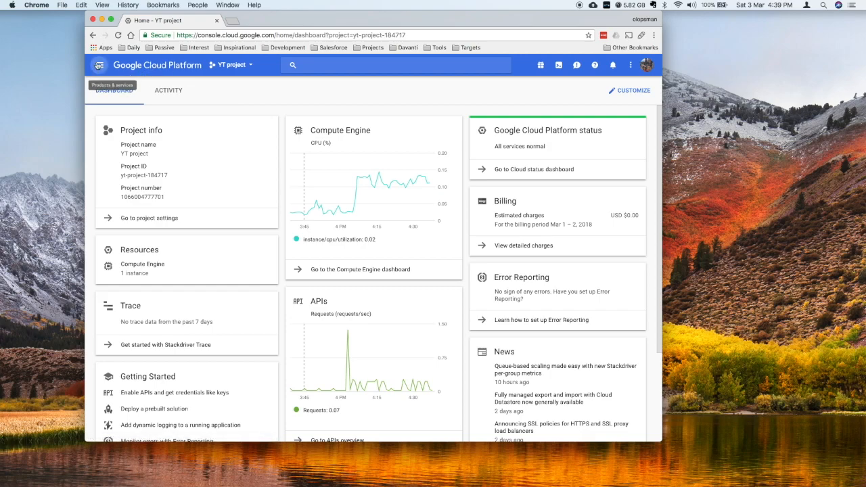
# Navigate to Deployment Manager and view the wordpress-1 deployment's details
pyautogui.click(99, 64)
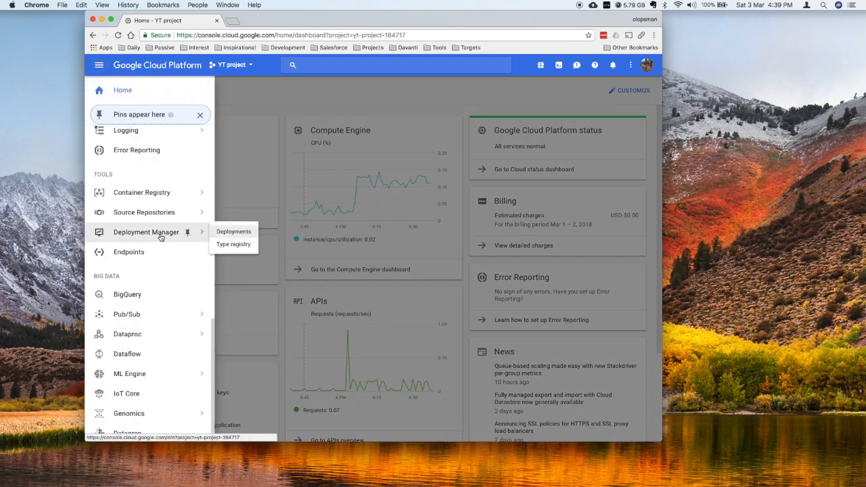
pyautogui.click(234, 231)
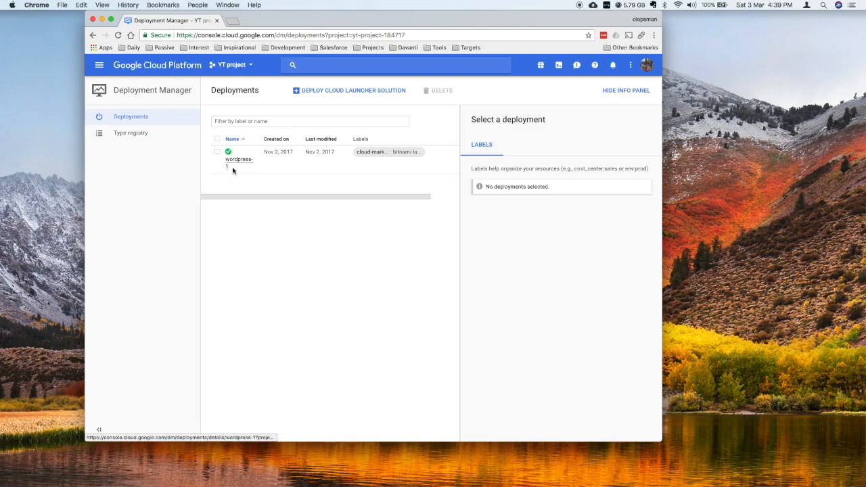
pyautogui.click(238, 163)
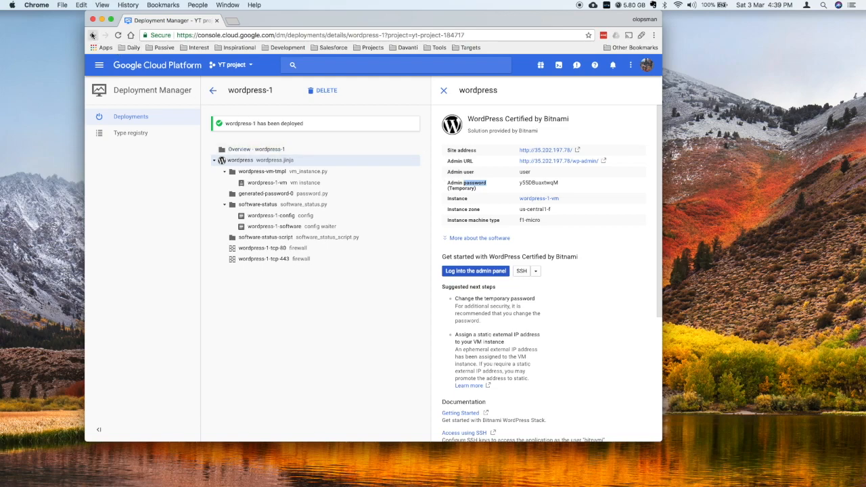
pyautogui.moveTo(93, 35)
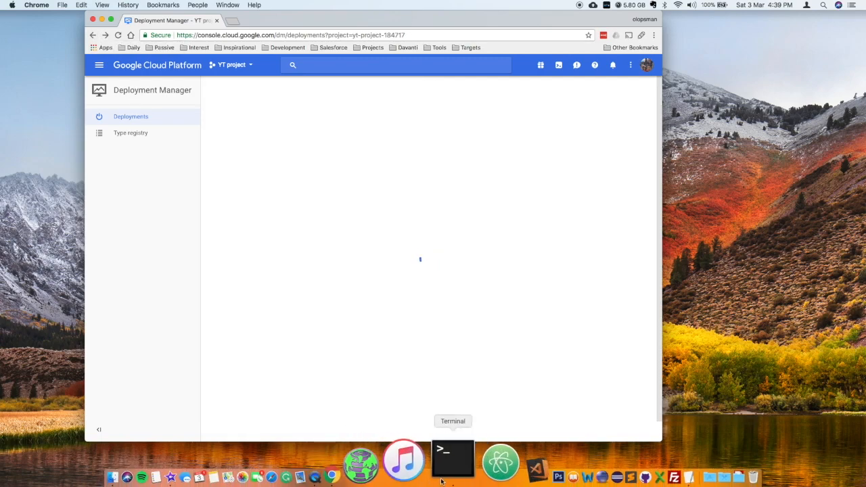
# Switch to the Terminal at the keys folder and list its contents with ls
pyautogui.click(452, 460)
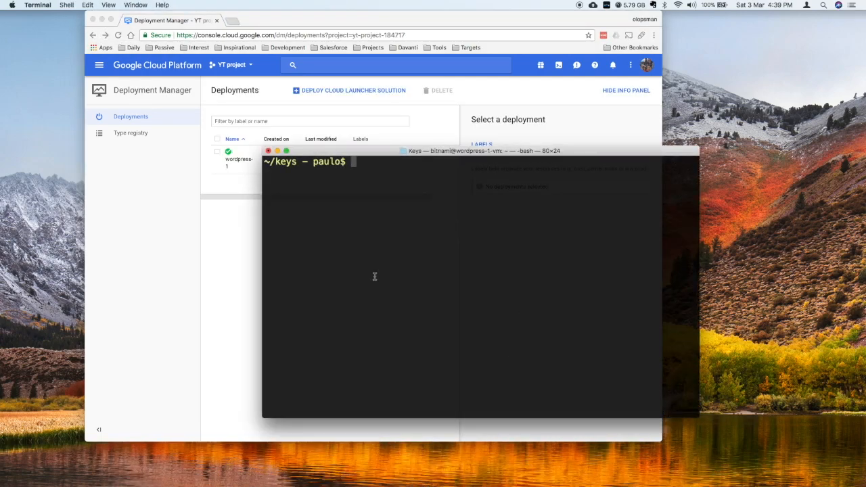
pyautogui.write('ls')
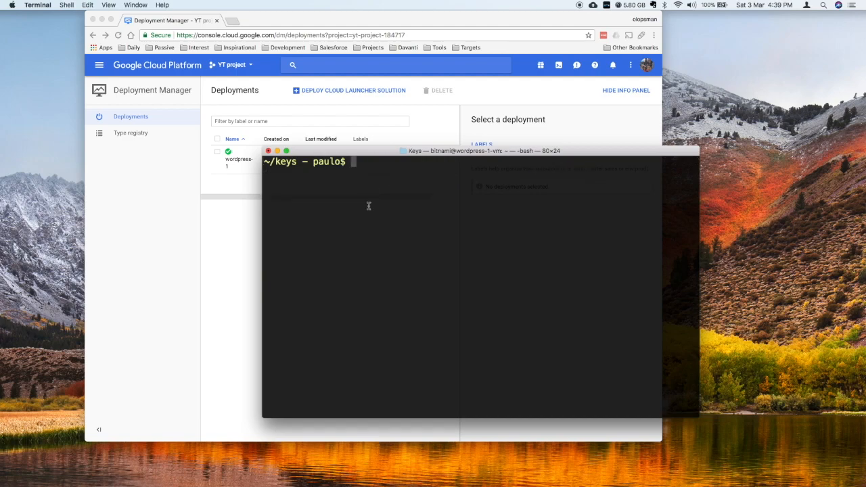
pyautogui.moveTo(393, 204)
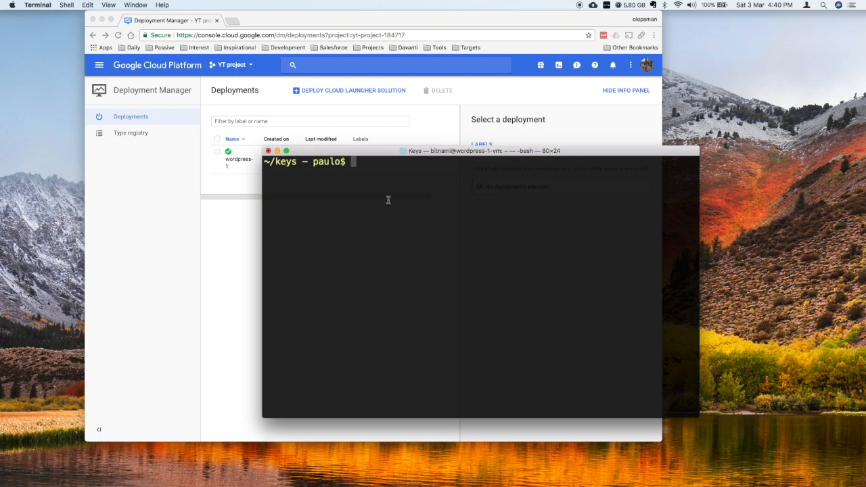
pyautogui.moveTo(291, 22)
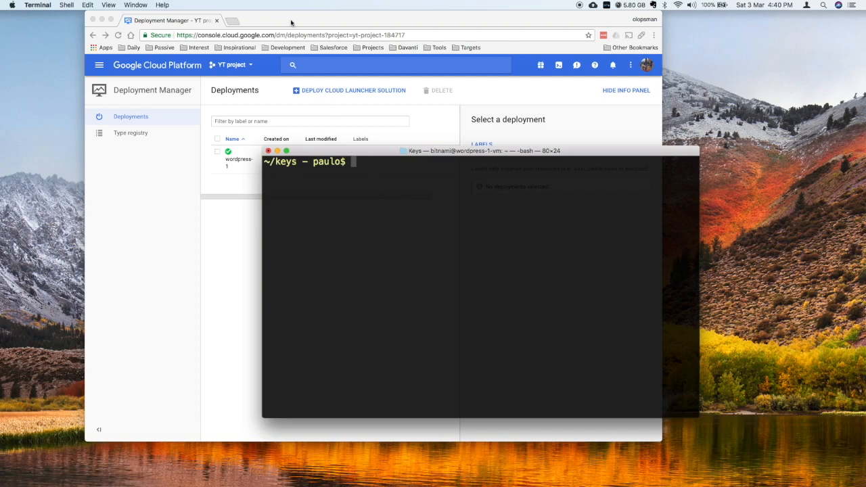
# Load 127.0.0.1:8888/phpmyadmin/index.php in a new Chrome tab
pyautogui.click(333, 20)
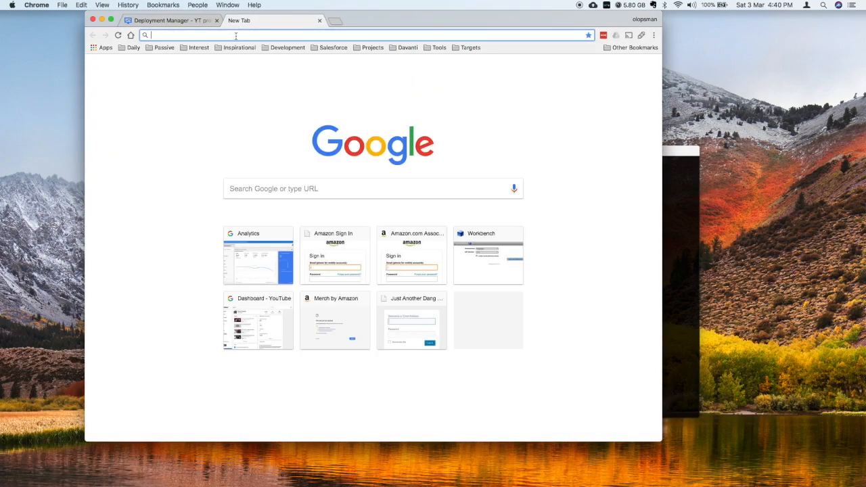
pyautogui.write('127.0.0.1:8888/phpmyadmin/index.php')
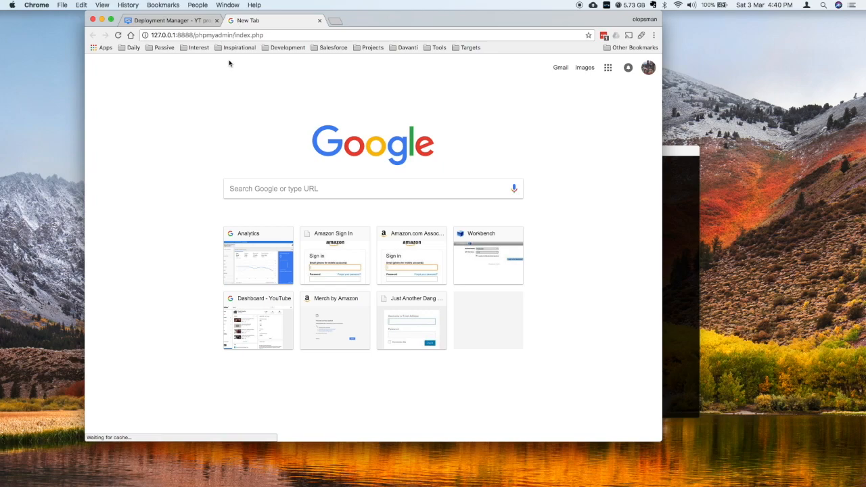
pyautogui.moveTo(187, 224)
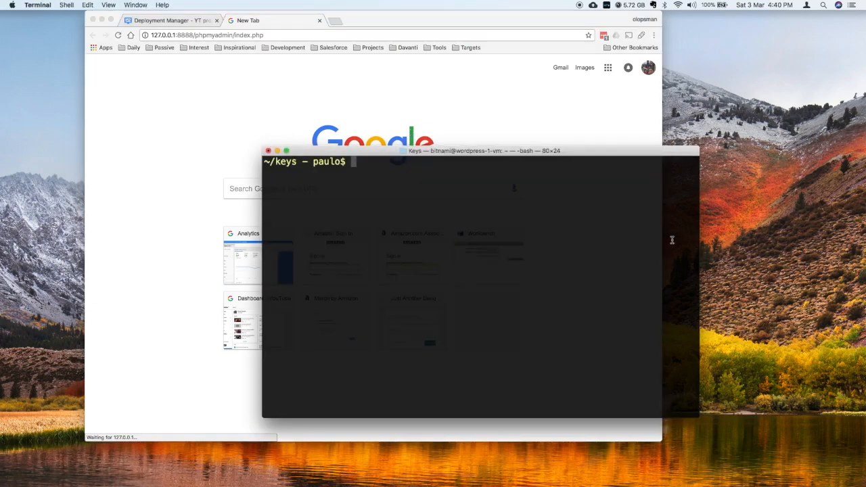
# Enter ssh -N -L 8888:127.0.0.1:80 -i gc_rsa bitnami in Terminal, then return to the deployments list
pyautogui.write('ssh -')
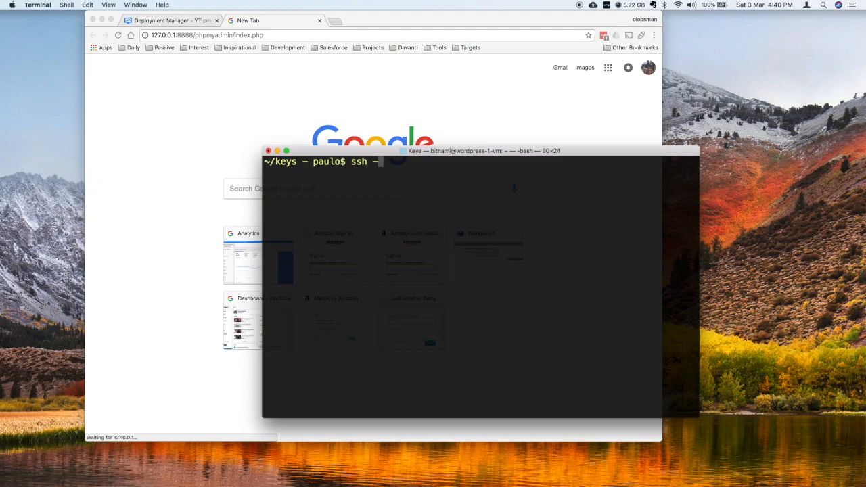
pyautogui.write('N')
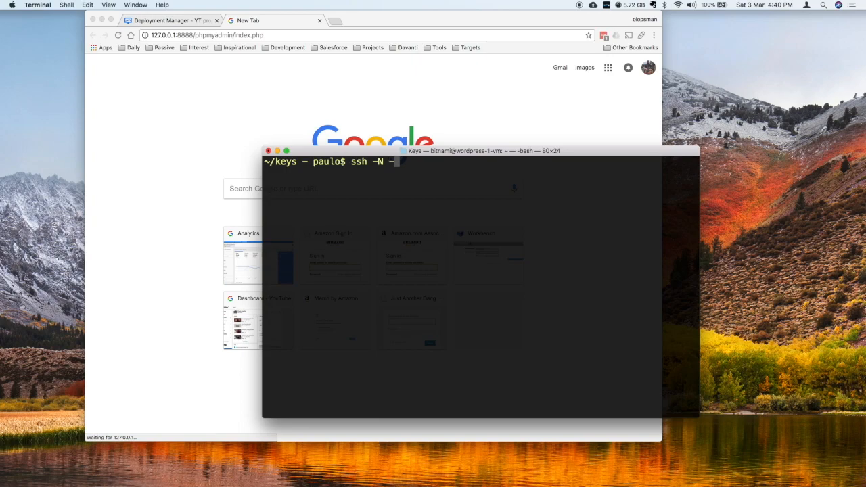
pyautogui.write('-L')
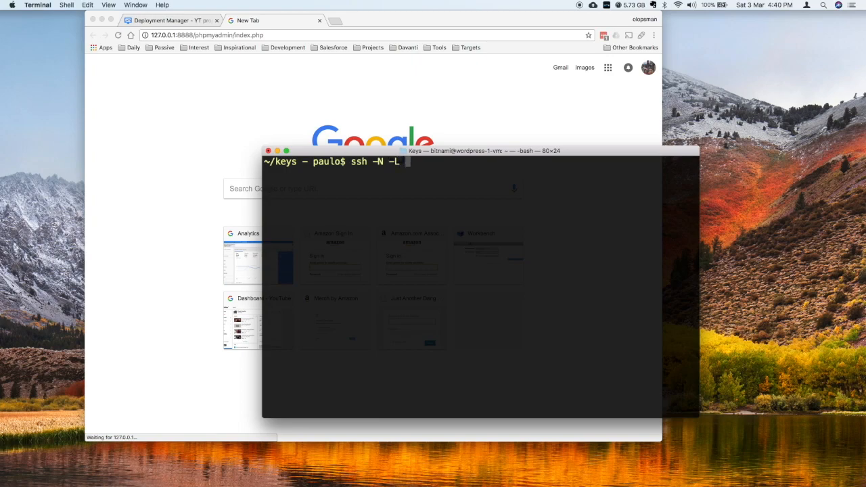
pyautogui.write('88')
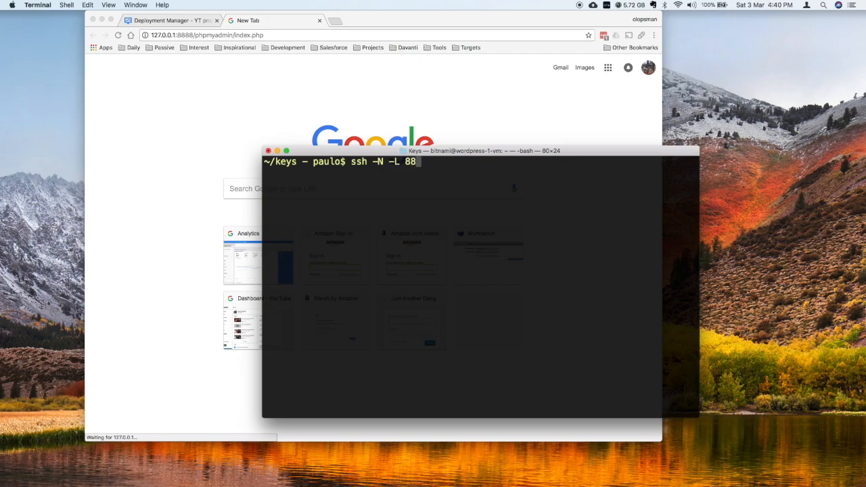
pyautogui.write('88:')
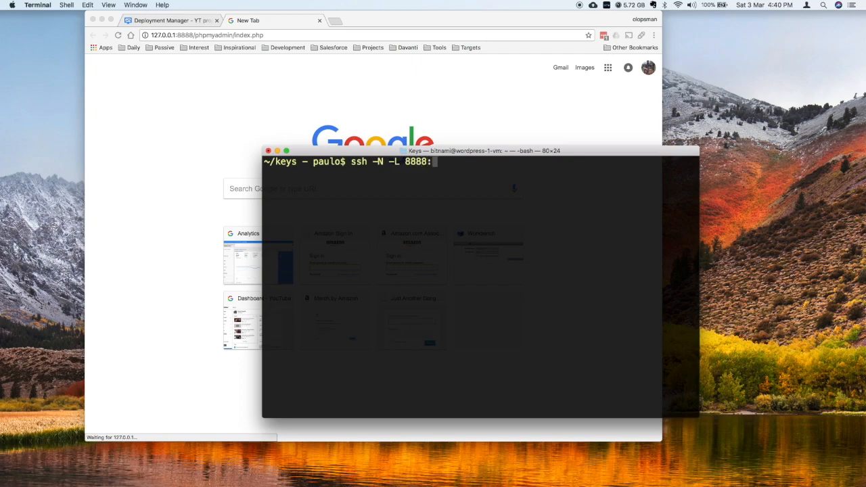
pyautogui.write('127.')
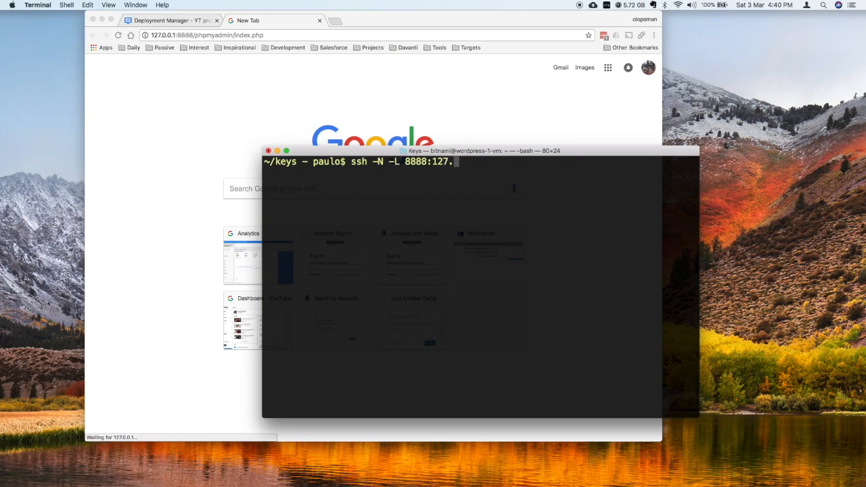
pyautogui.write('0.0')
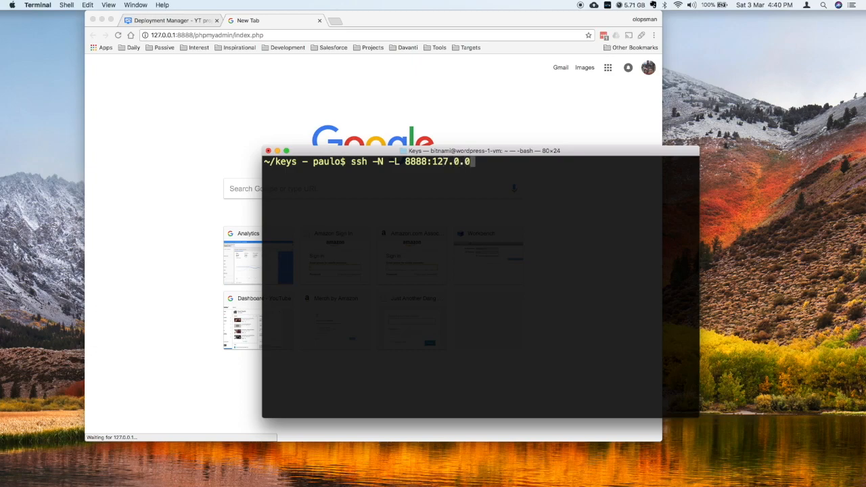
pyautogui.write('1')
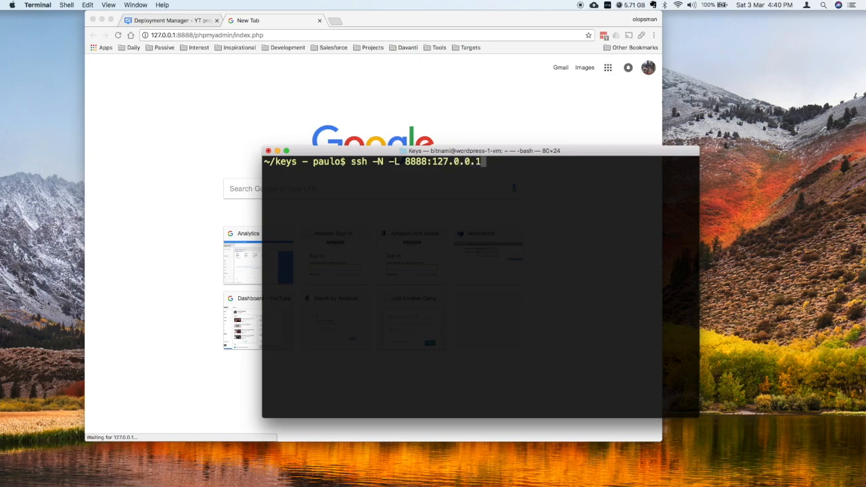
pyautogui.write(':80')
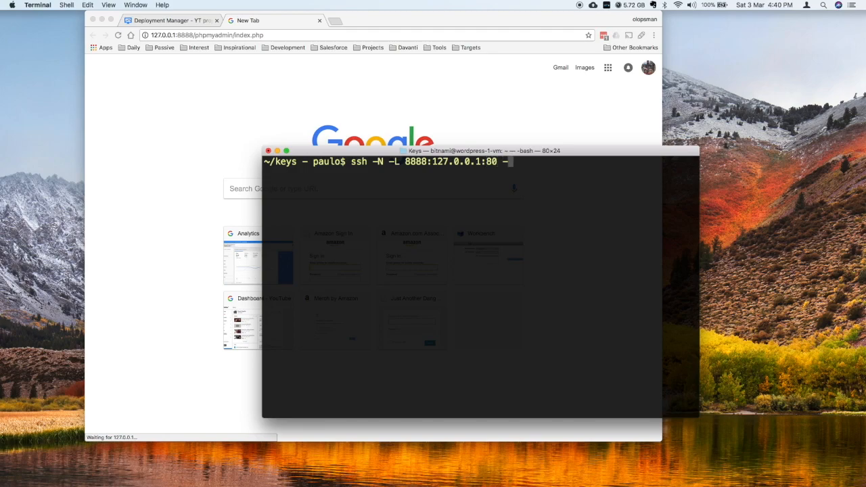
pyautogui.write('-i gc')
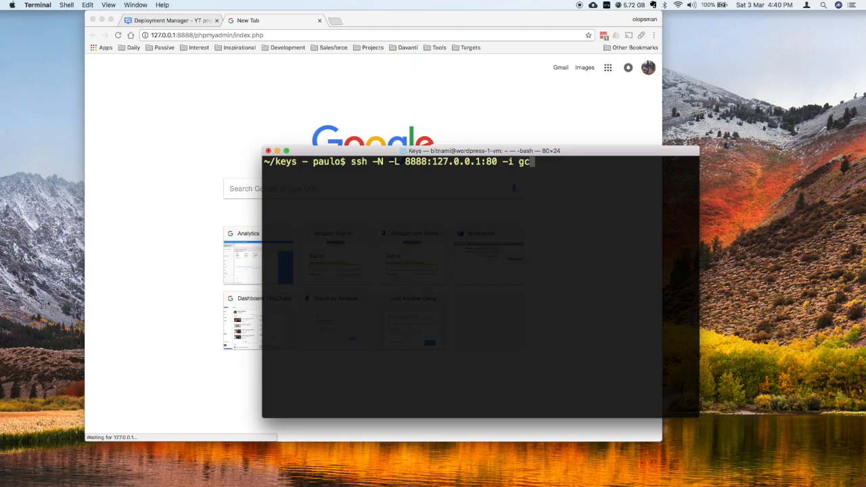
pyautogui.write('_rsa')
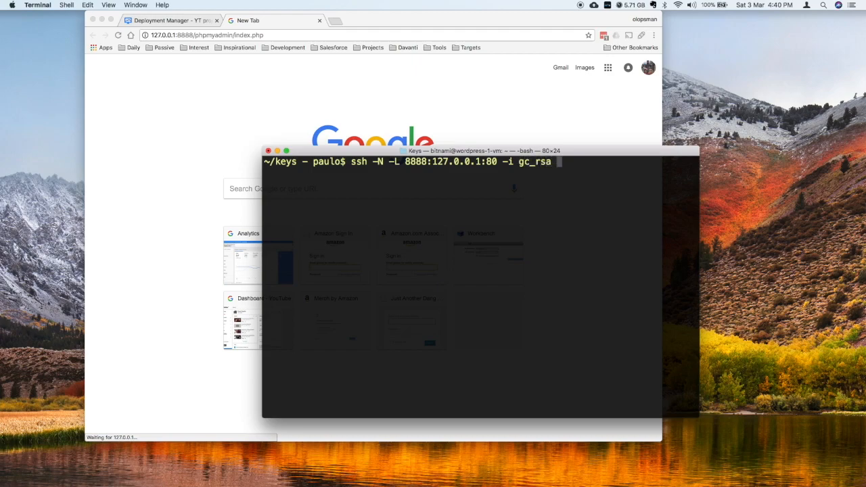
pyautogui.write('bitnami')
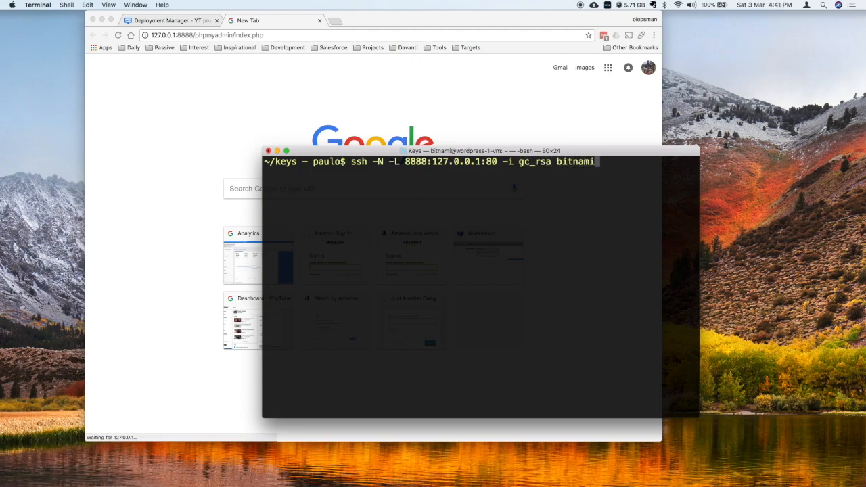
pyautogui.click(173, 21)
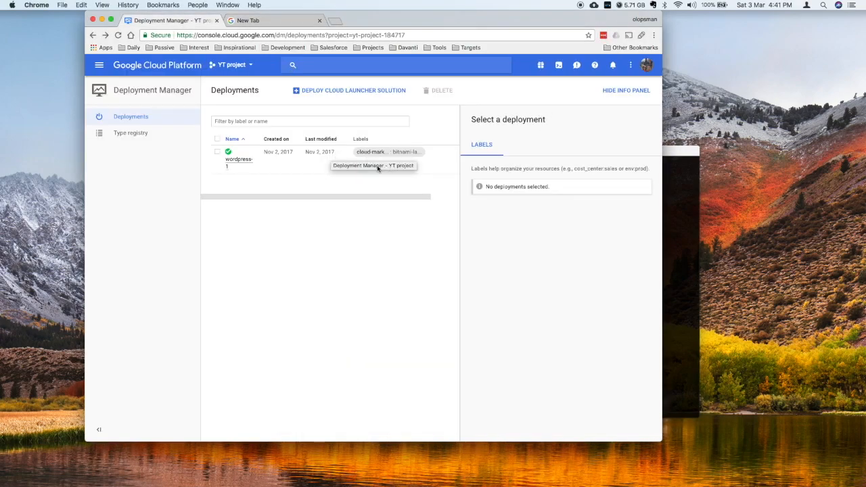
# View the wordpress-1 deployment details to get its IP 35.202.197.78
pyautogui.click(239, 163)
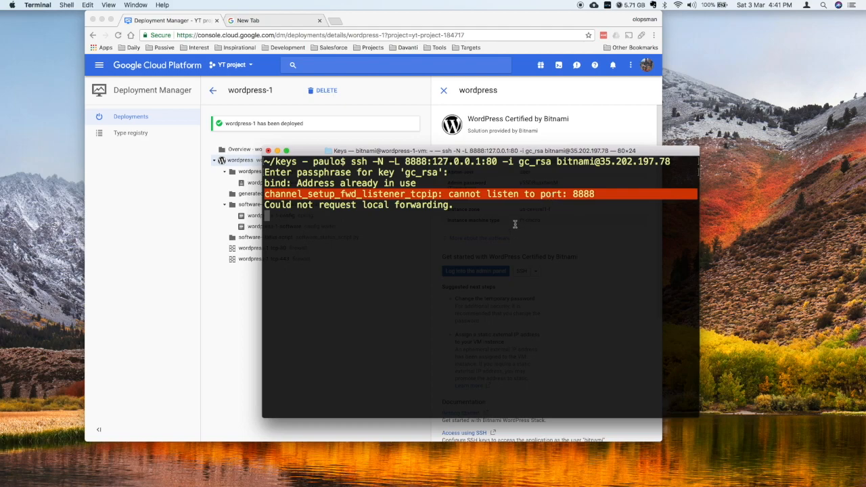
pyautogui.press('ctrl+z')
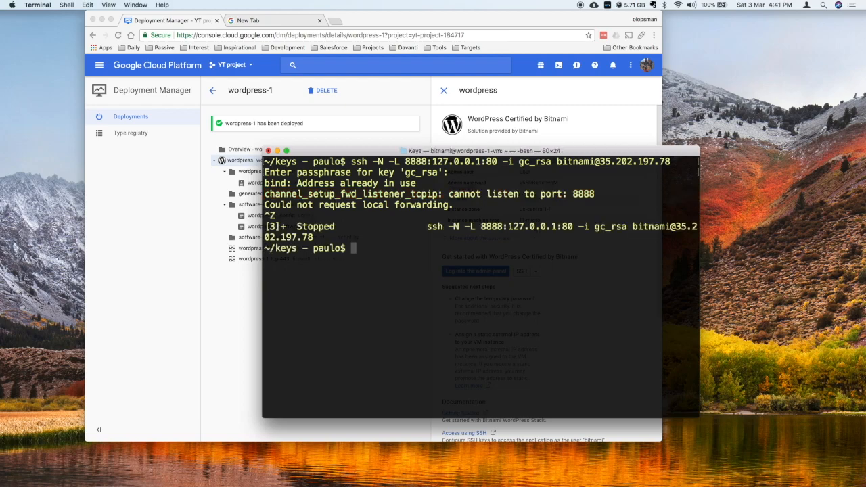
pyautogui.write('clear')
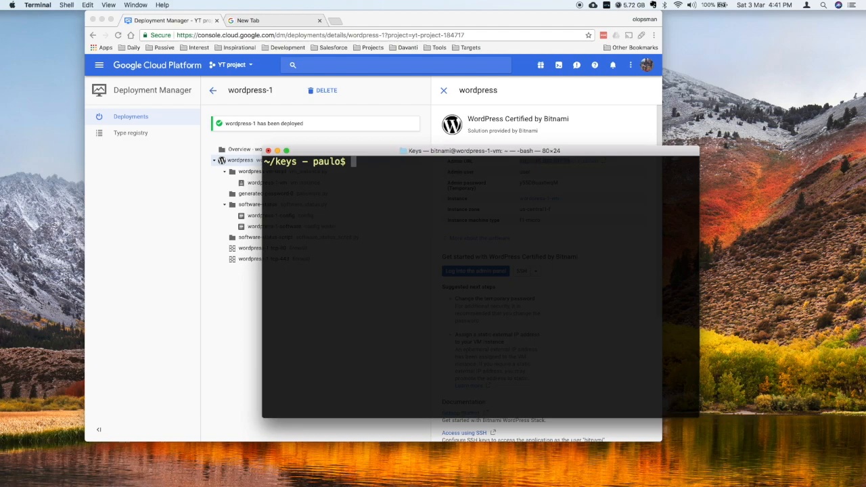
pyautogui.write('ssh -N -L 8888:127.0.0.1:80 -i gc_rsa bitnami@35.202.197.78')
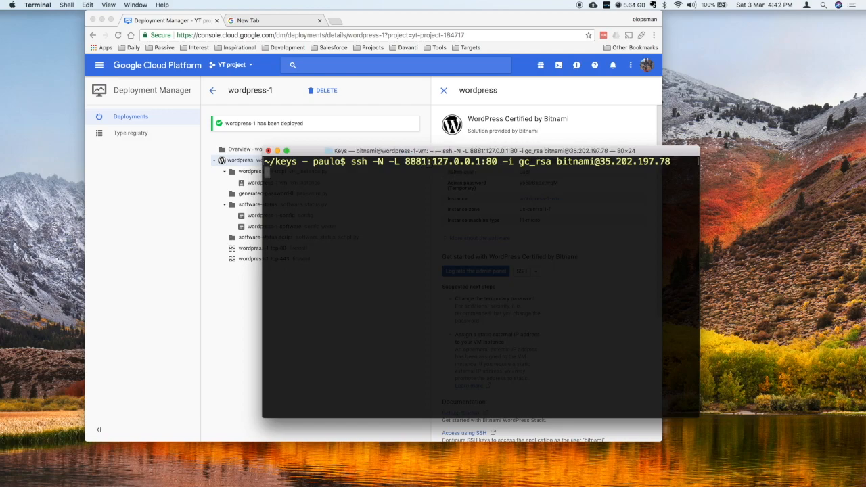
pyautogui.press('enter')
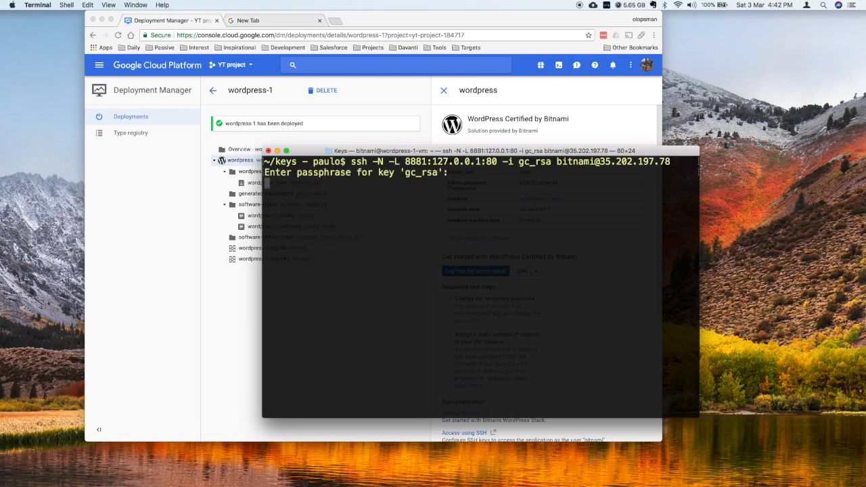
pyautogui.moveTo(413, 192)
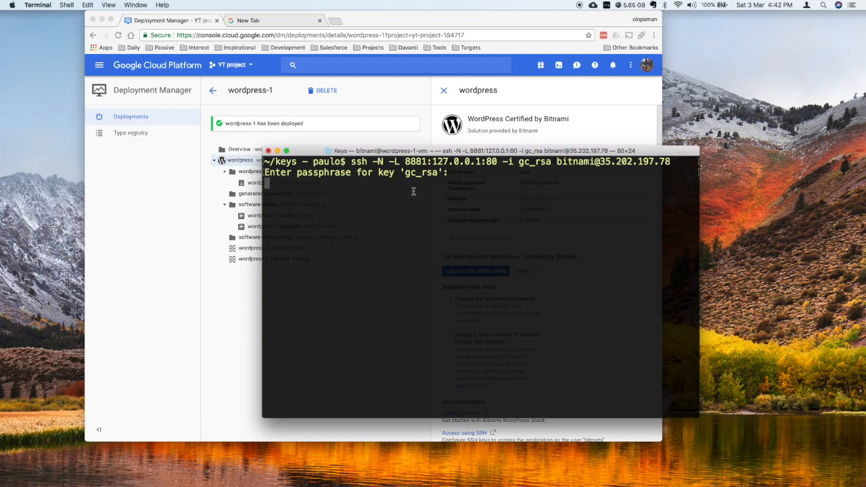
pyautogui.moveTo(438, 182)
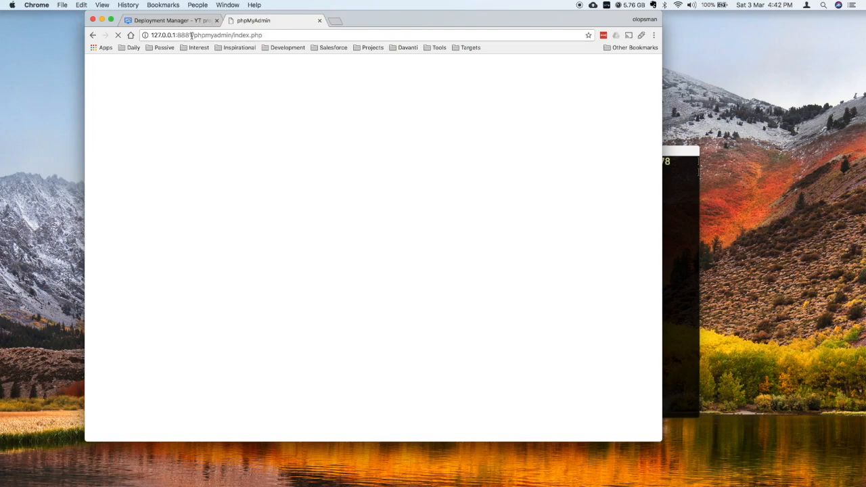
# Reload phpMyAdmin at 127.0.0.1:8881 and log in as bn_wordpress with the password
pyautogui.click(118, 35)
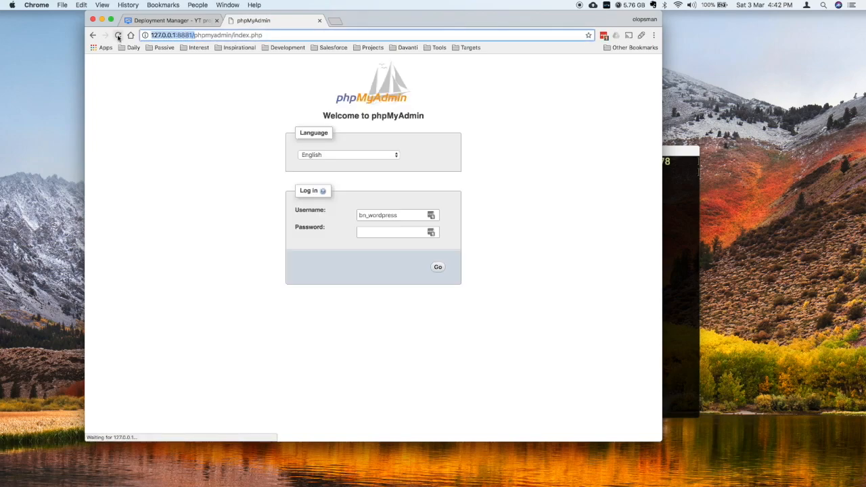
pyautogui.write('password')
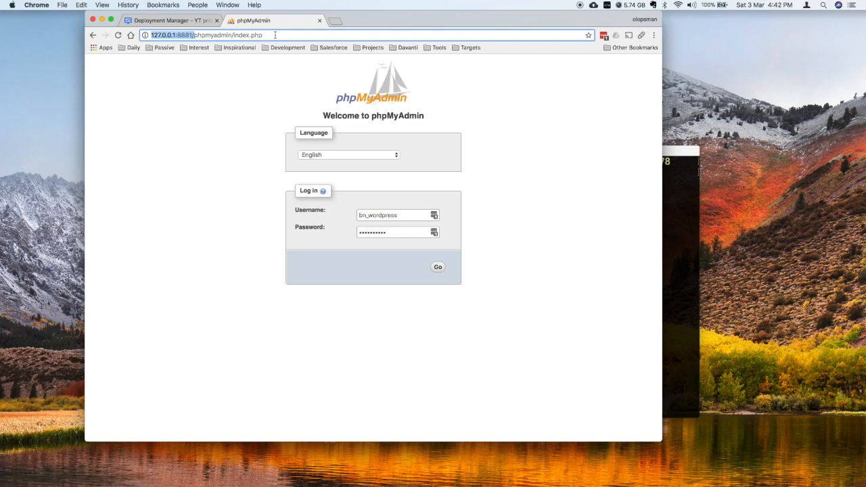
pyautogui.moveTo(412, 229)
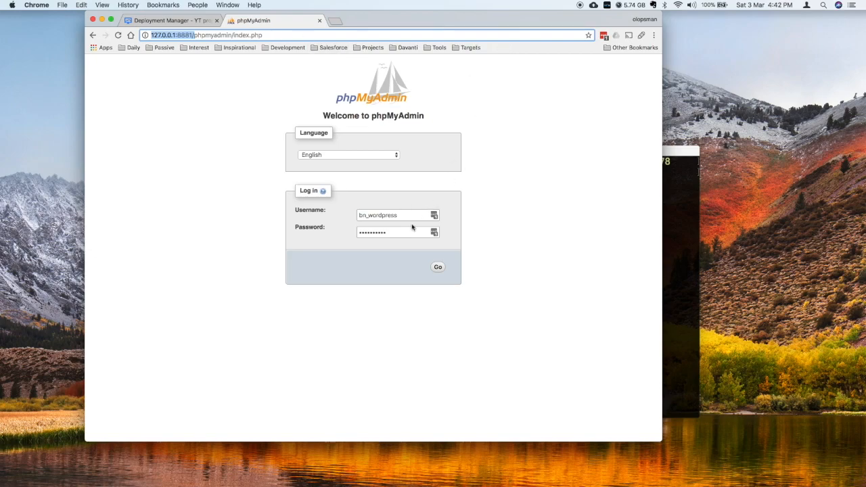
pyautogui.moveTo(213, 88)
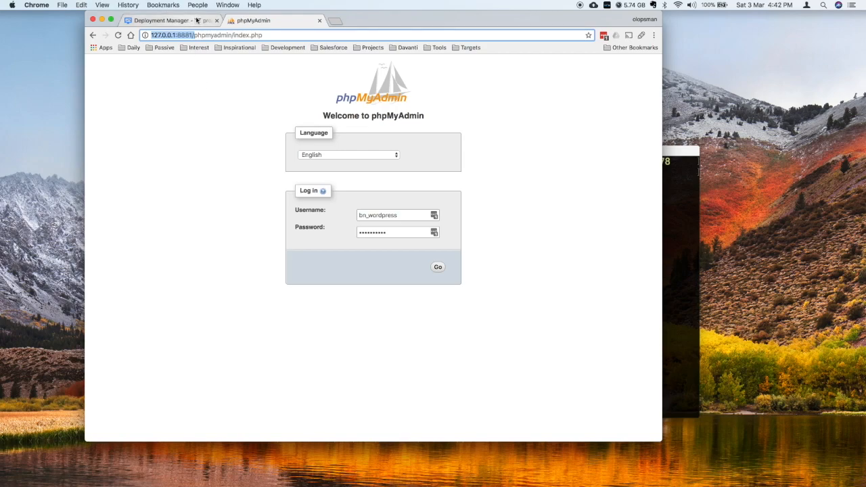
pyautogui.click(438, 266)
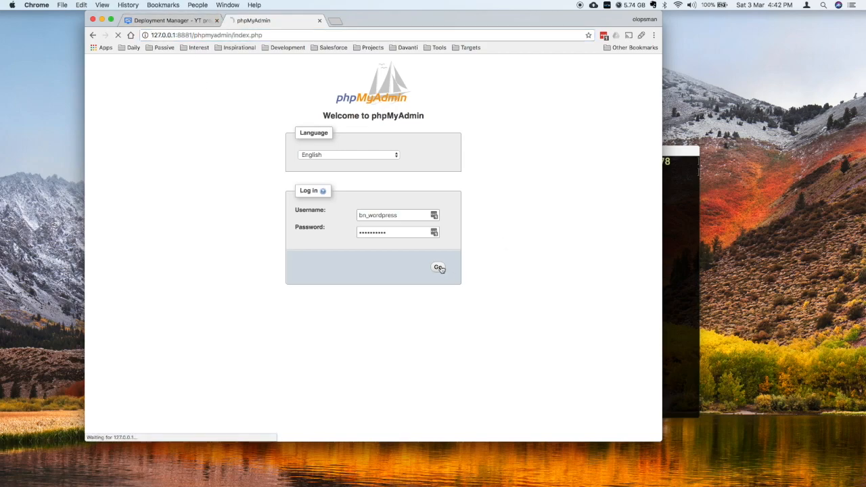
# Confirm the login and review the phpMyAdmin dashboard for localhost:3306 with bitnami_wordpress
pyautogui.click(438, 268)
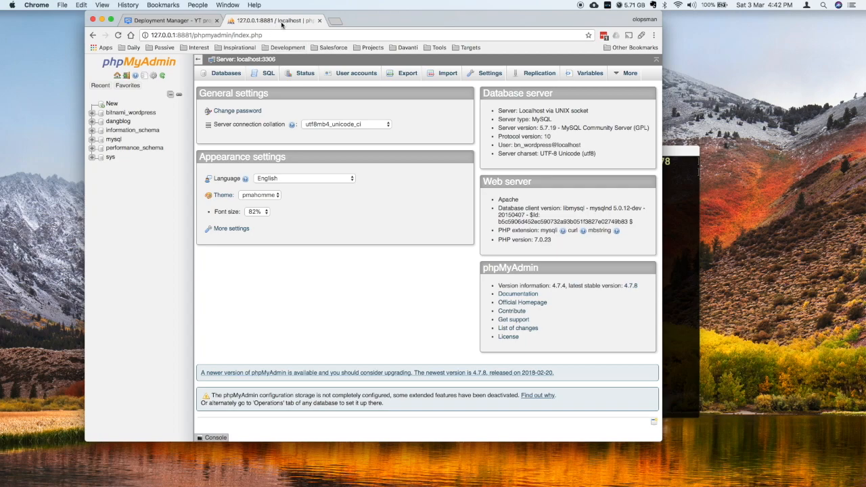
pyautogui.moveTo(280, 28)
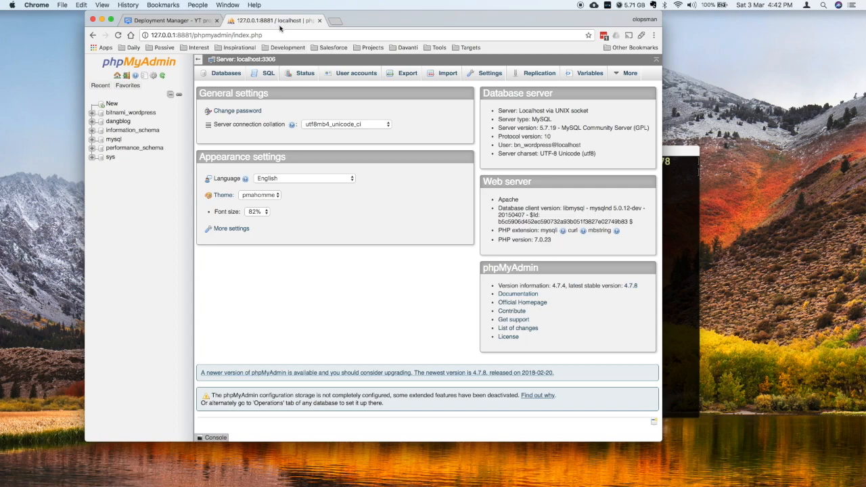
pyautogui.moveTo(274, 20)
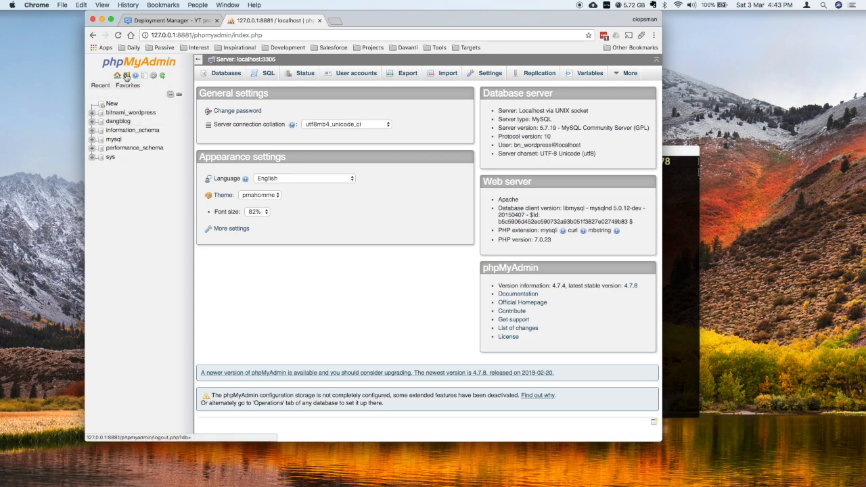
pyautogui.moveTo(127, 75)
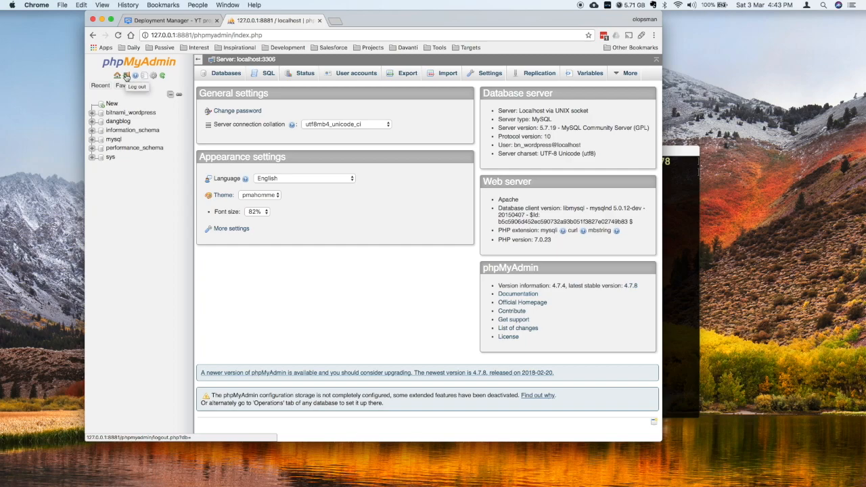